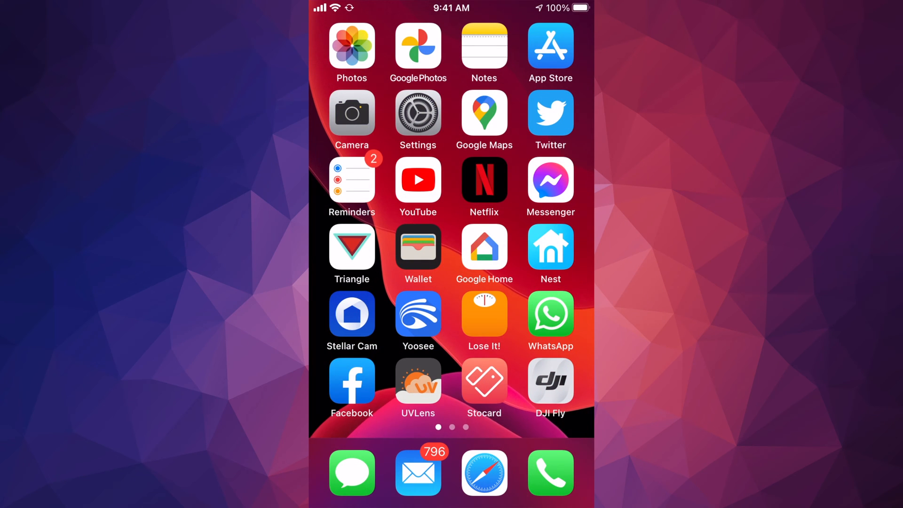
Launch the App Store from the Home Screen, landing on its Today page.
left_click(550, 46)
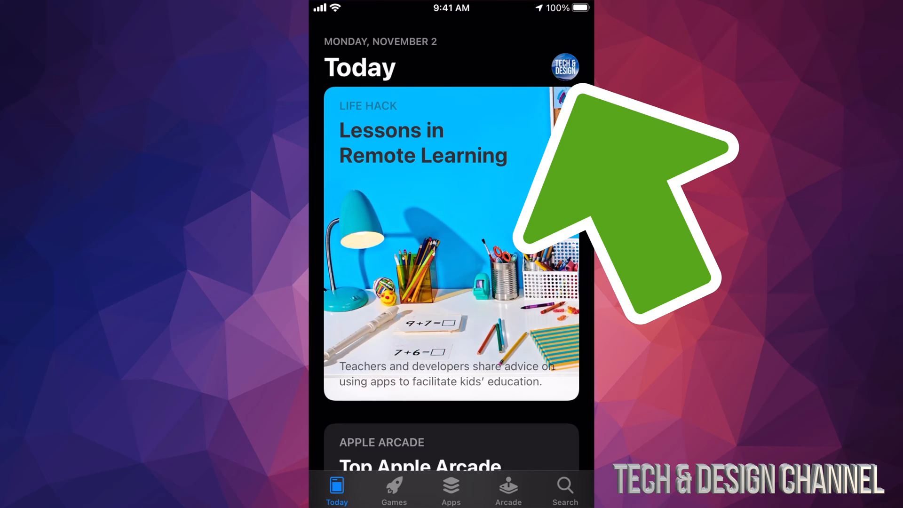
Sign out from the bottom of the Account sheet, leaving Apple ID sign-in fields showing.
left_click(565, 67)
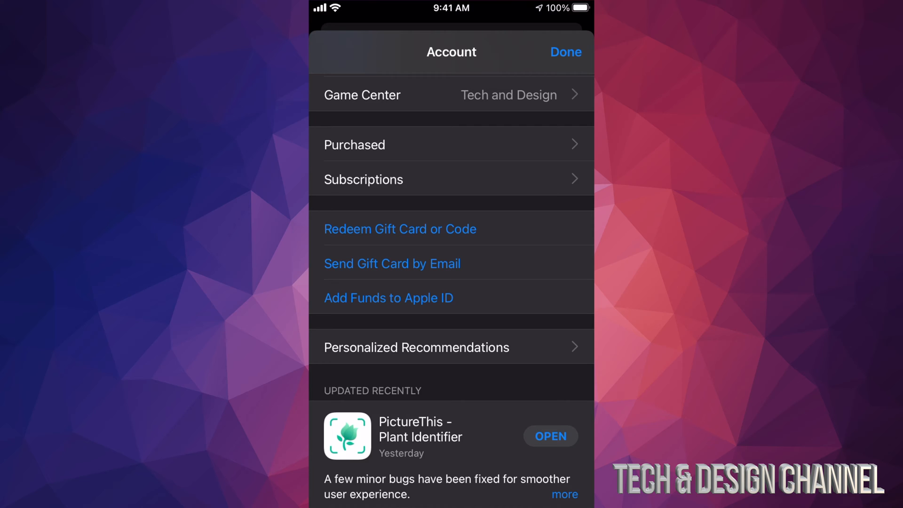
scroll("down", 3)
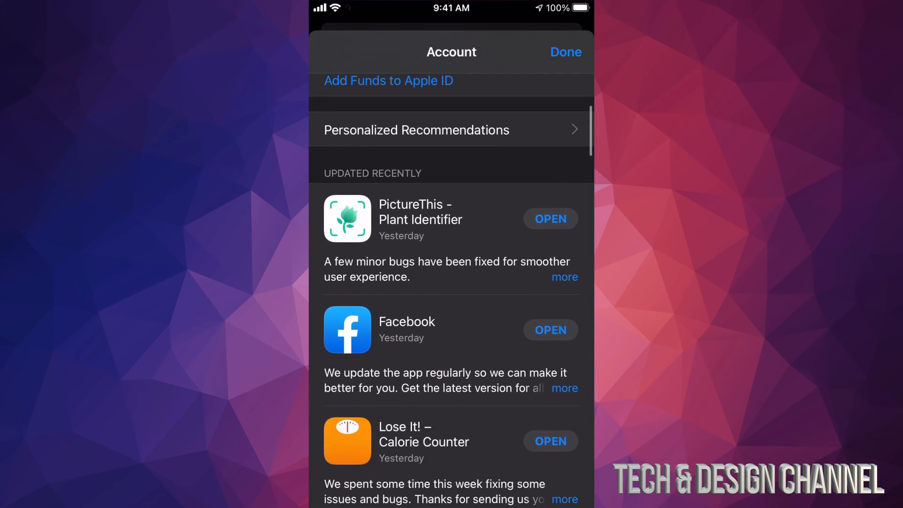
scroll("down", 3)
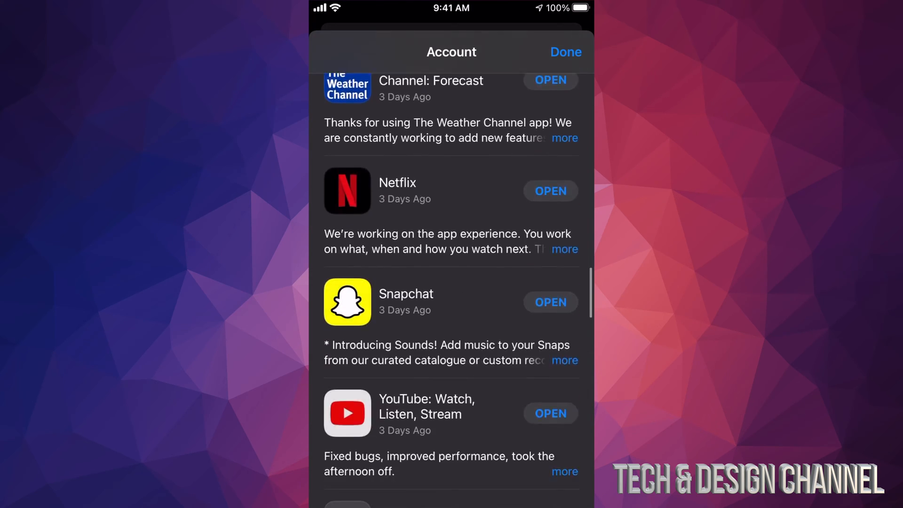
scroll("down", 3)
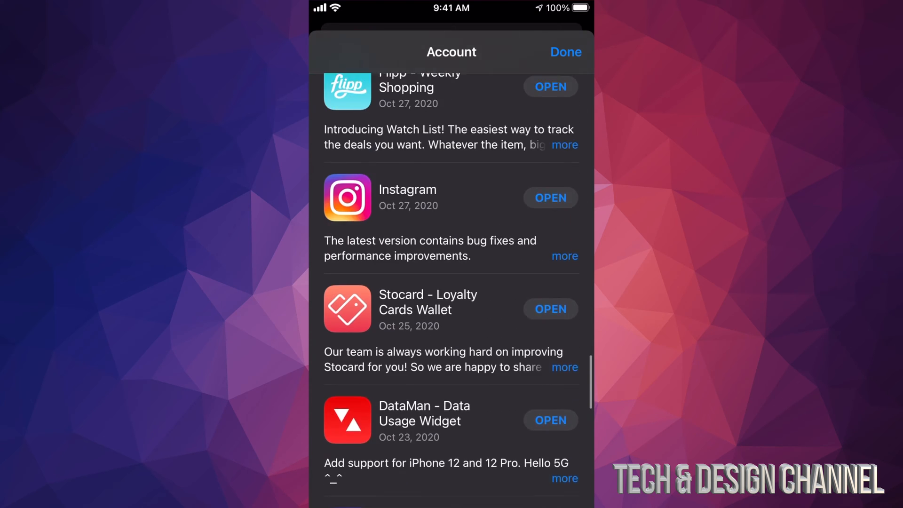
scroll("down", 3)
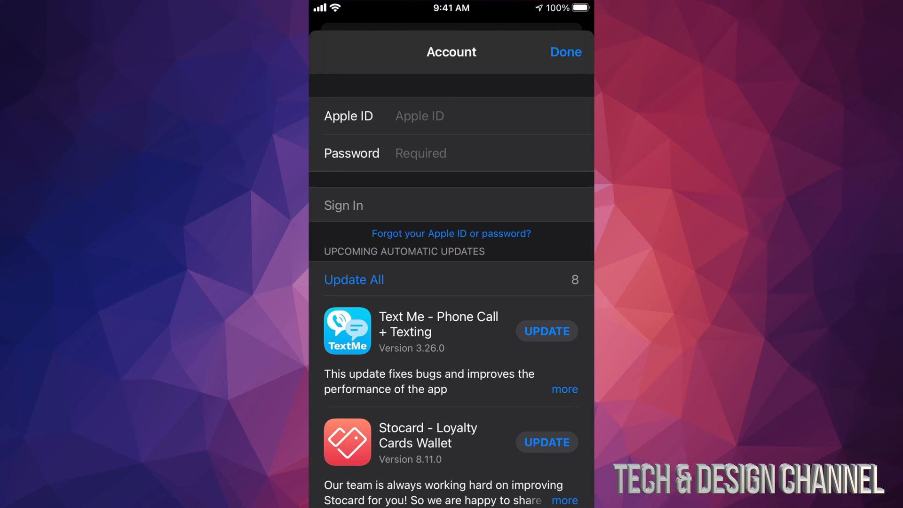
Exit the App Store back to the iPhone Home Screen.
left_click(564, 52)
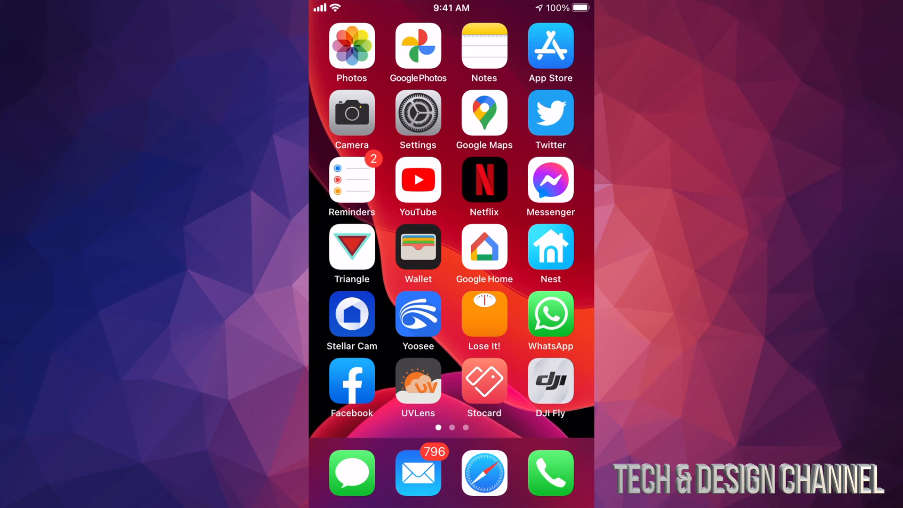
scroll("left", 3)
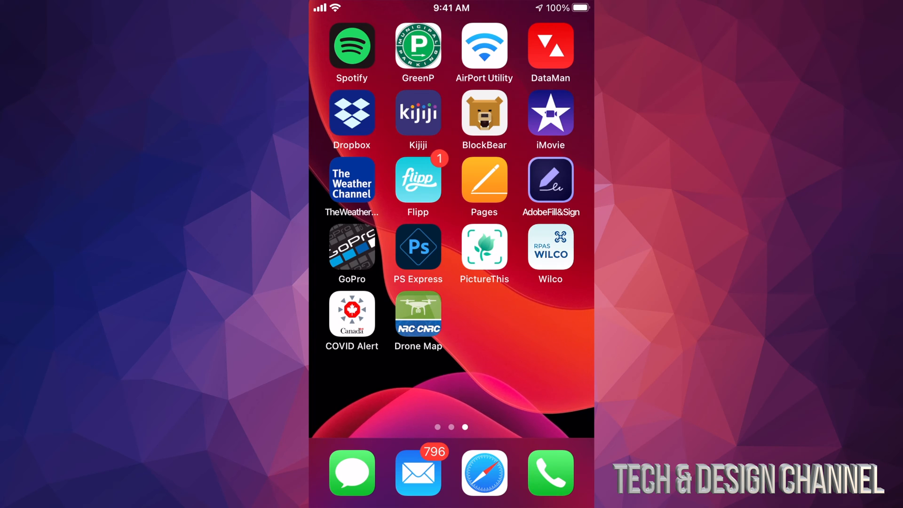
scroll("right", 3)
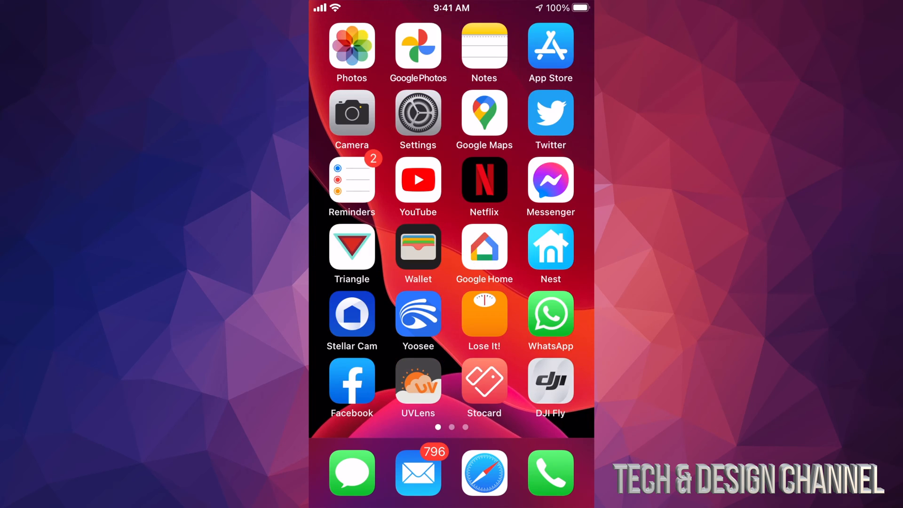
Reopen the App Store, sign in with the Apple ID, close the account page and go Home.
left_click(549, 46)
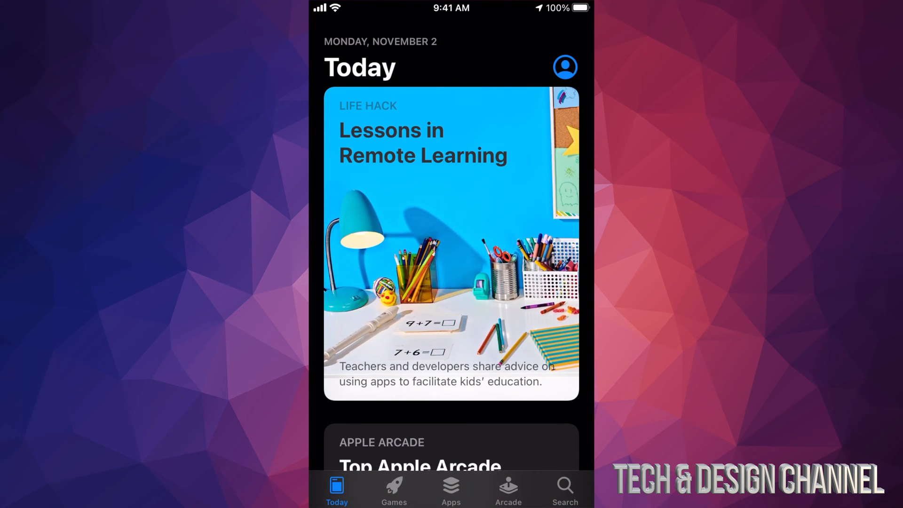
left_click(565, 67)
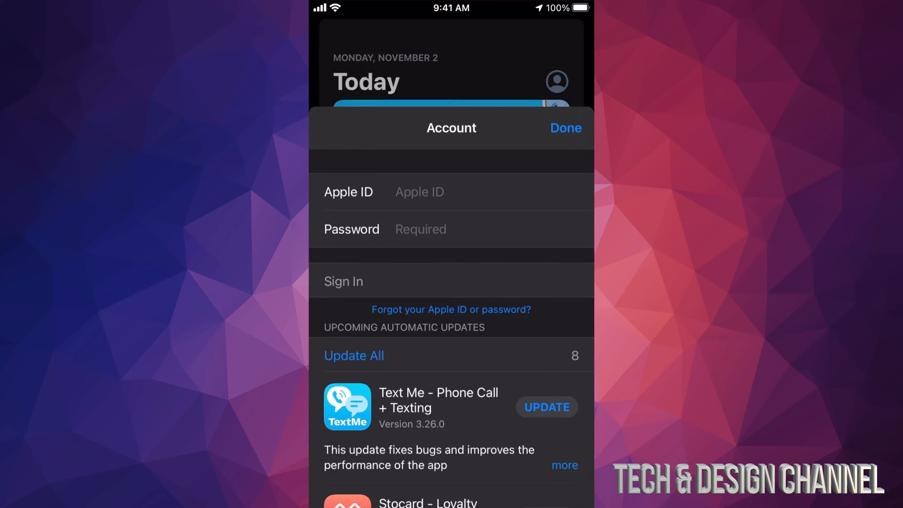
scroll("up", 3)
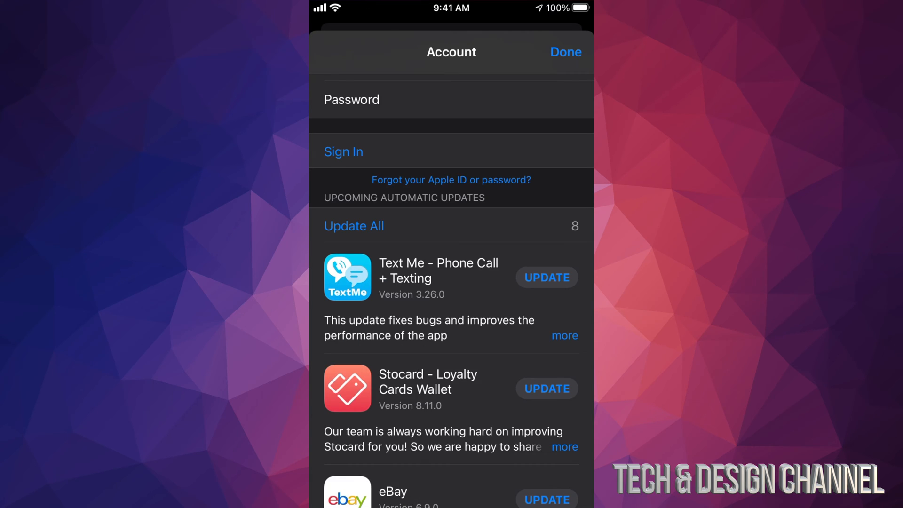
left_click(343, 151)
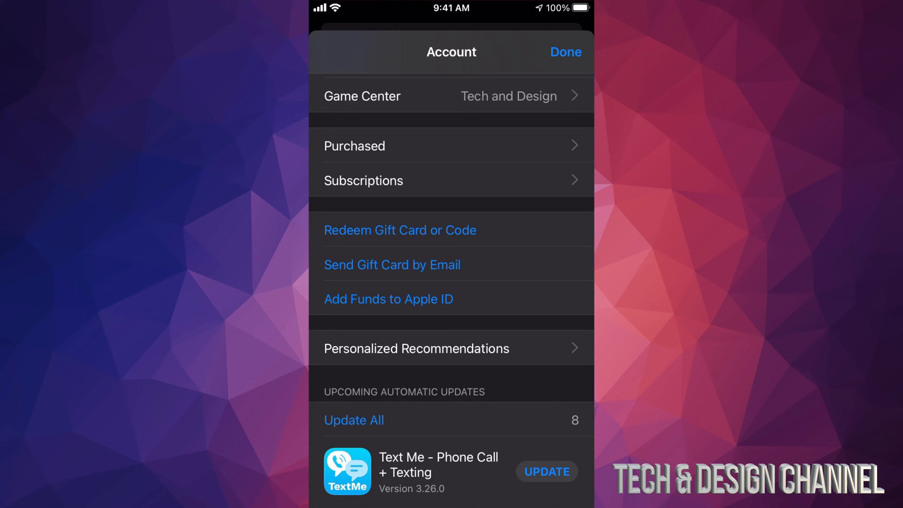
left_click(565, 51)
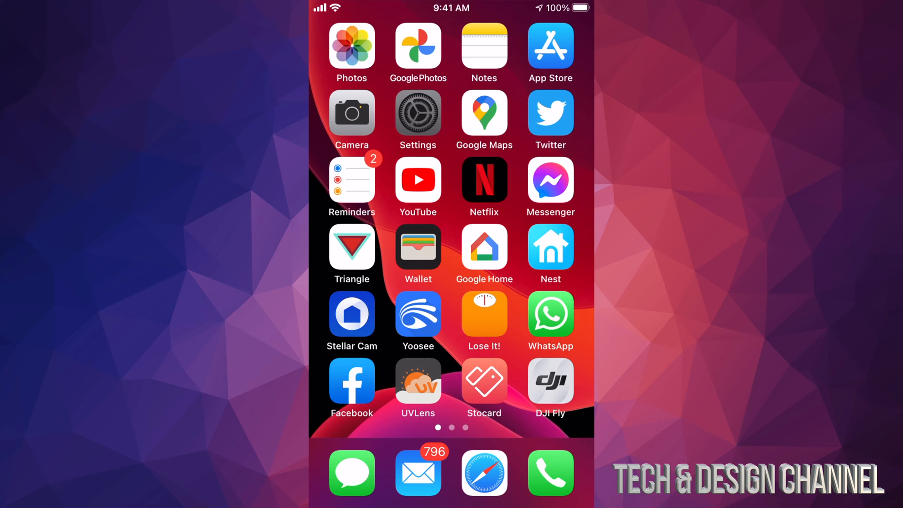
In Settings, choose Erase All Content and Settings, raising the unbacked-up photos and data warning.
left_click(418, 120)
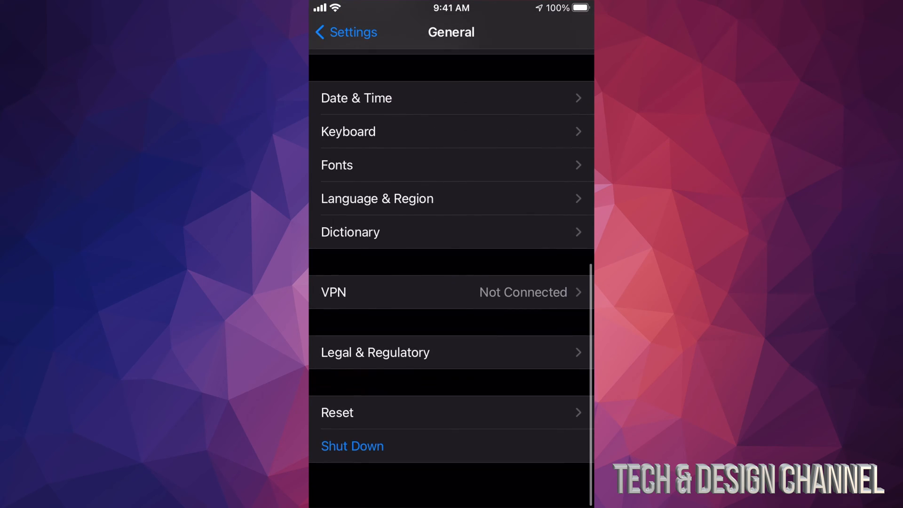
scroll("down", 3)
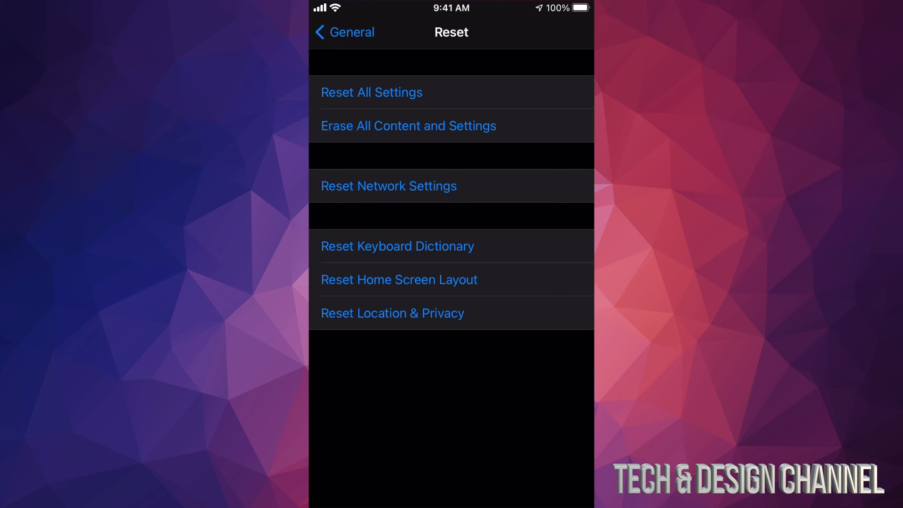
left_click(408, 126)
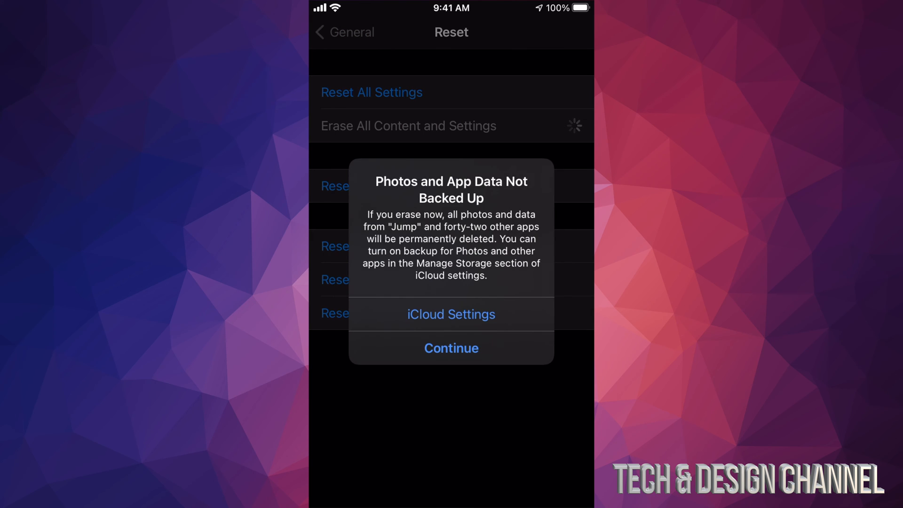